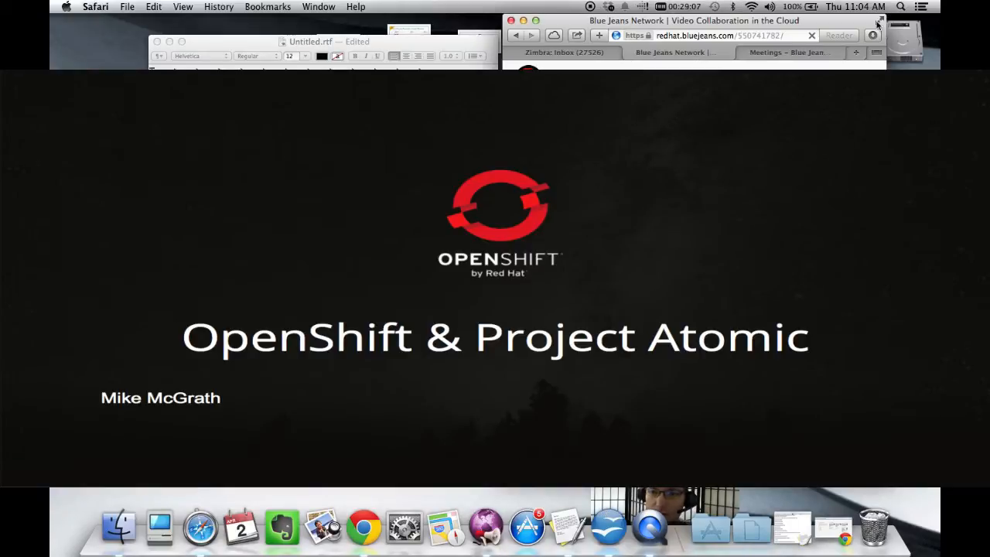
Step: Advance the shared presentation to slide 14, 'atomic host status (one last time)'
{"action": "left_click", "coordinate": [883, 19]}
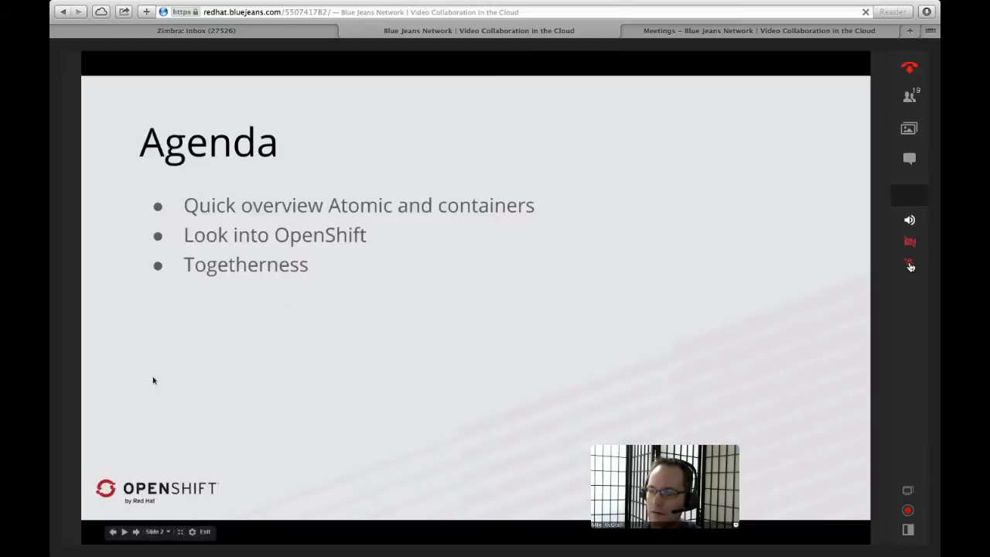
{"action": "mouse_move", "coordinate": [135, 456]}
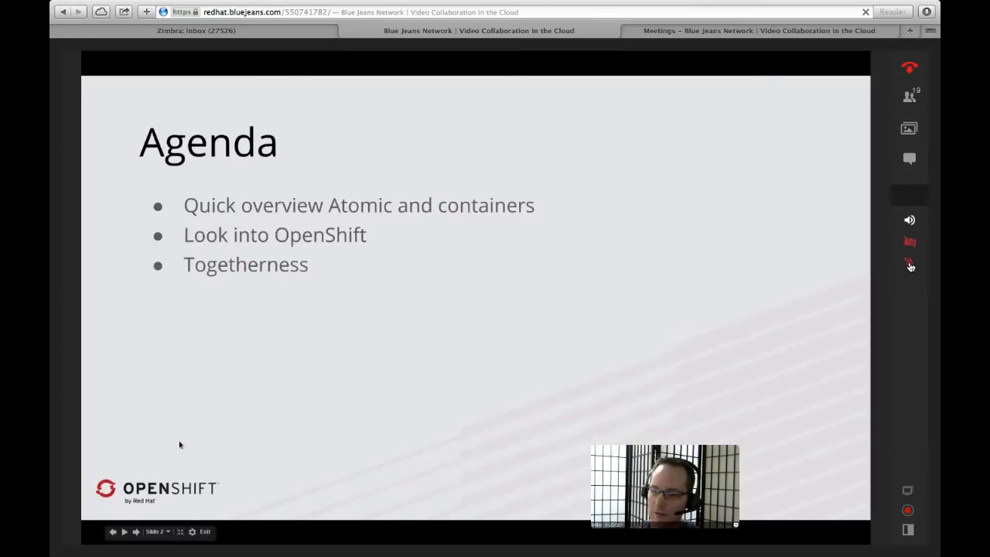
{"action": "mouse_move", "coordinate": [266, 402]}
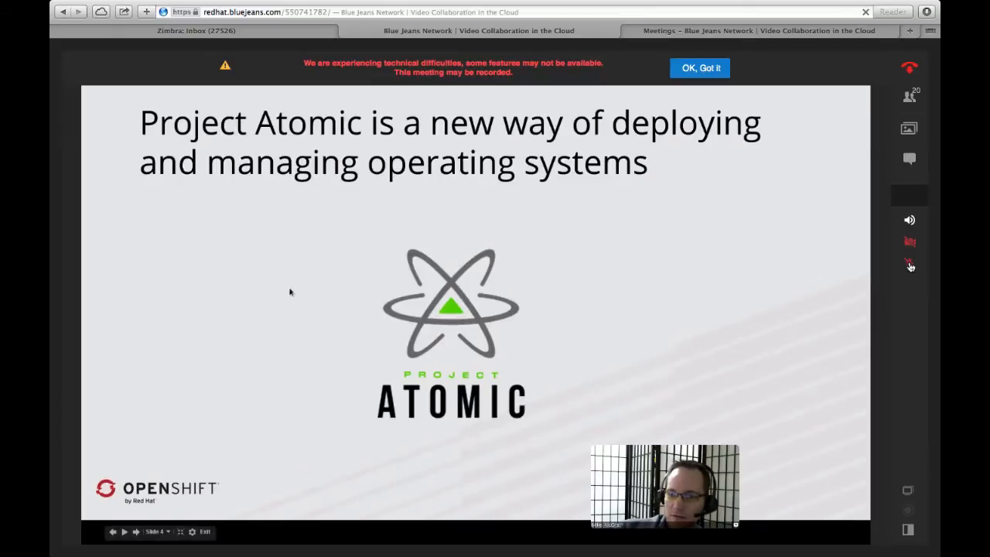
{"action": "left_click", "coordinate": [700, 68]}
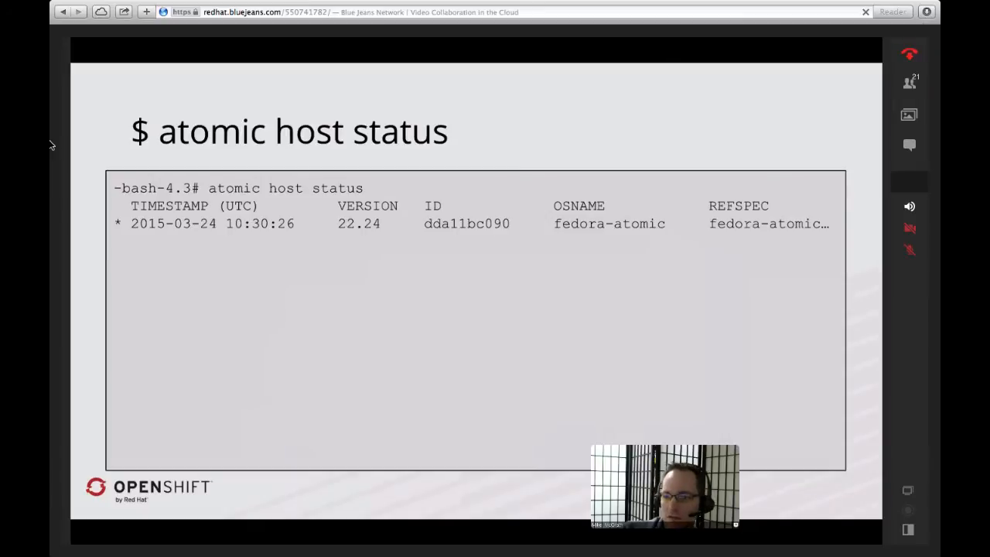
{"action": "mouse_move", "coordinate": [398, 482]}
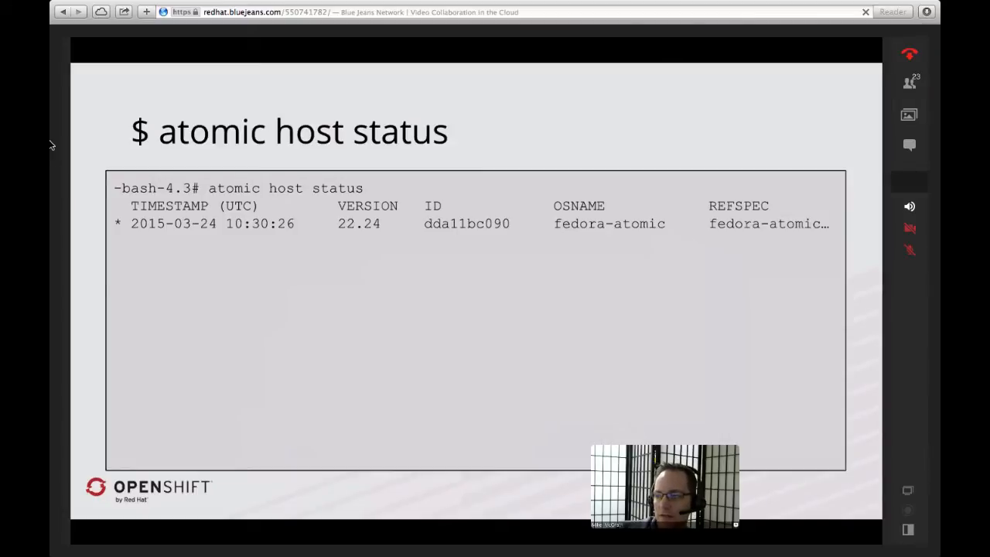
{"action": "mouse_move", "coordinate": [398, 482]}
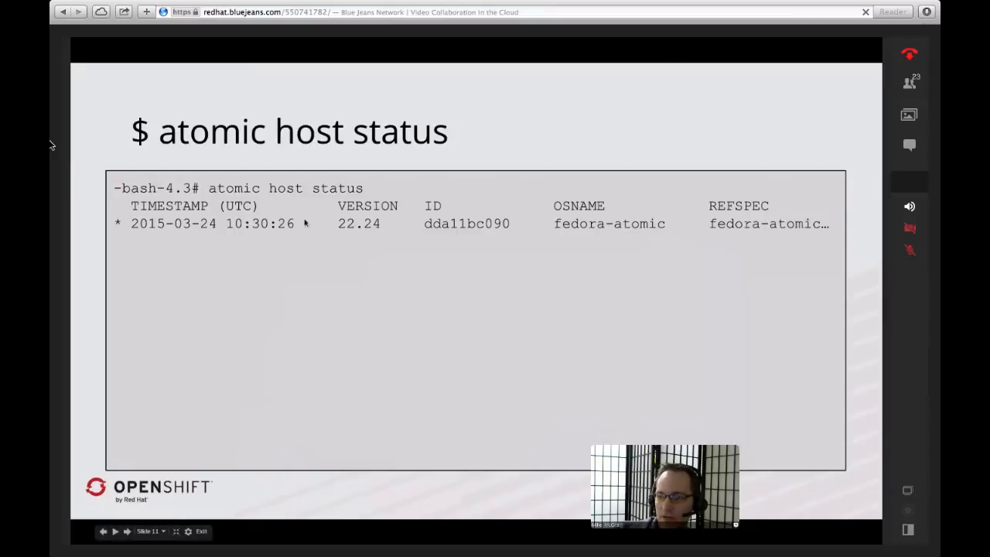
{"action": "mouse_move", "coordinate": [288, 285]}
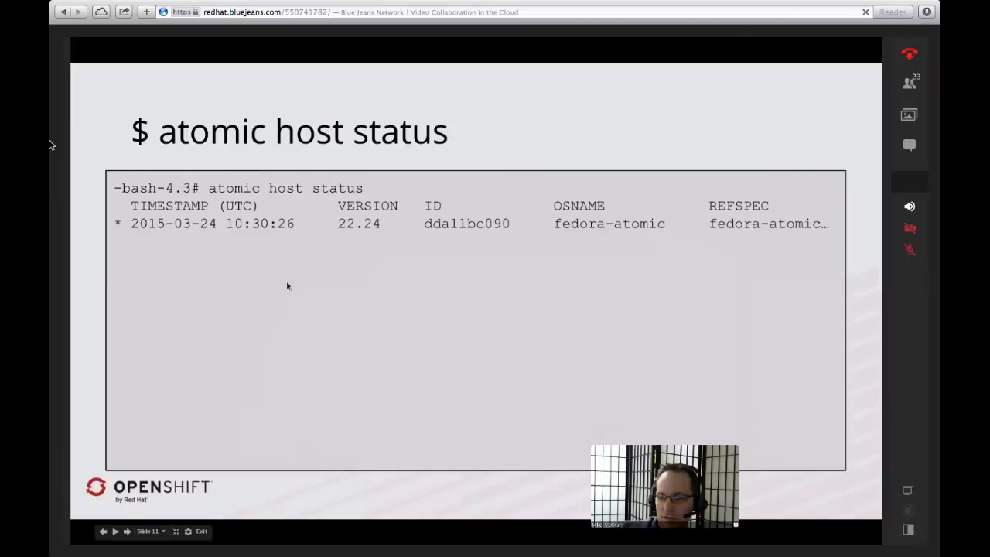
{"action": "mouse_move", "coordinate": [314, 367]}
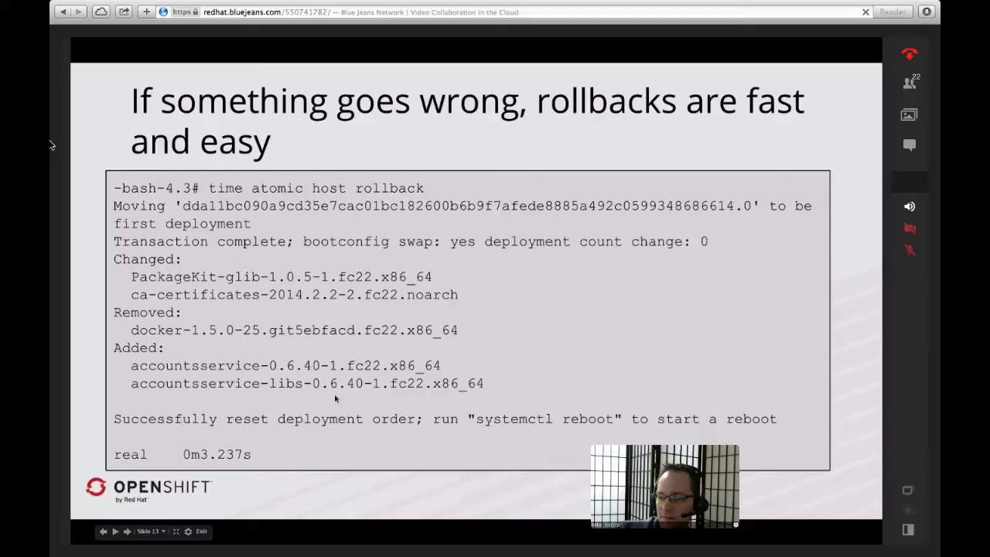
{"action": "mouse_move", "coordinate": [564, 362]}
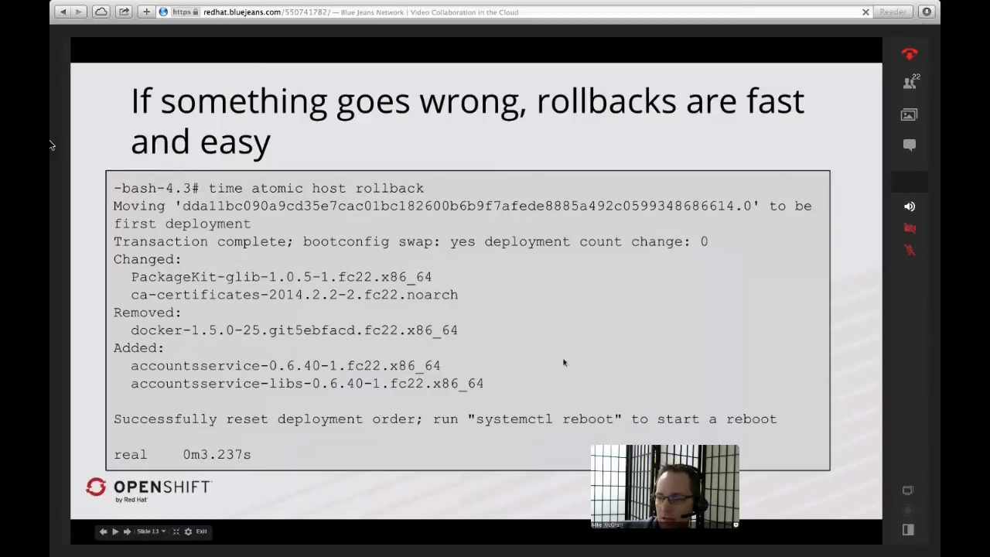
{"action": "mouse_move", "coordinate": [239, 351]}
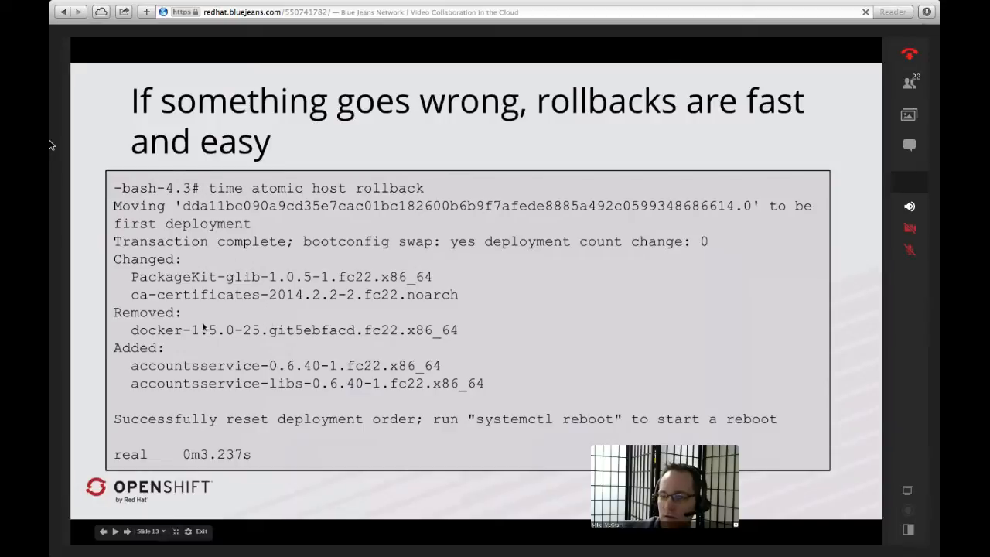
{"action": "mouse_move", "coordinate": [460, 324]}
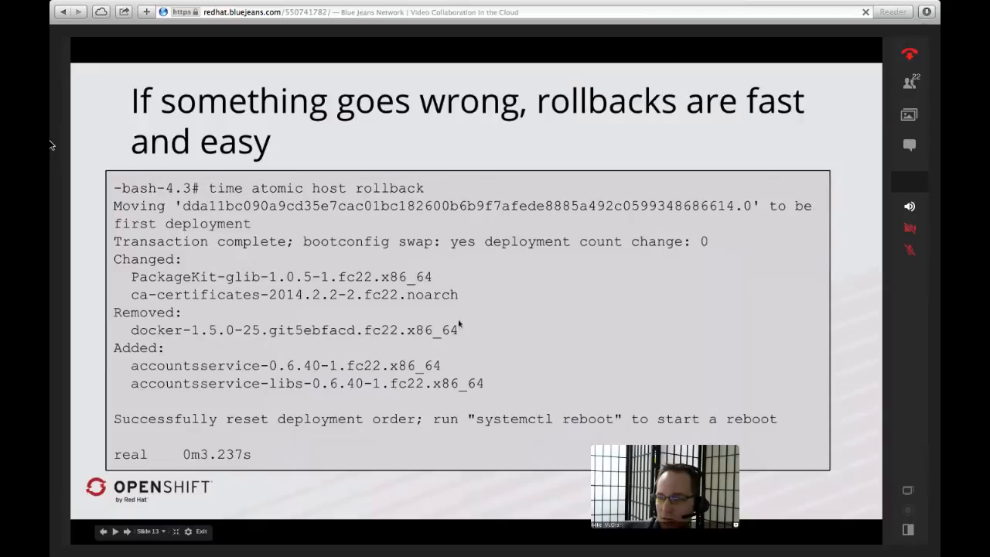
{"action": "mouse_move", "coordinate": [297, 288]}
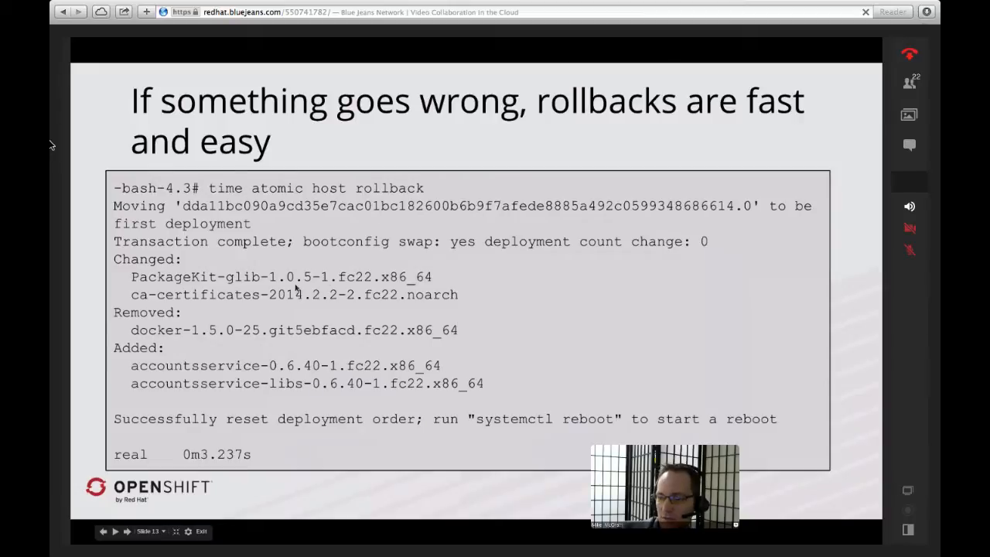
{"action": "mouse_move", "coordinate": [337, 310]}
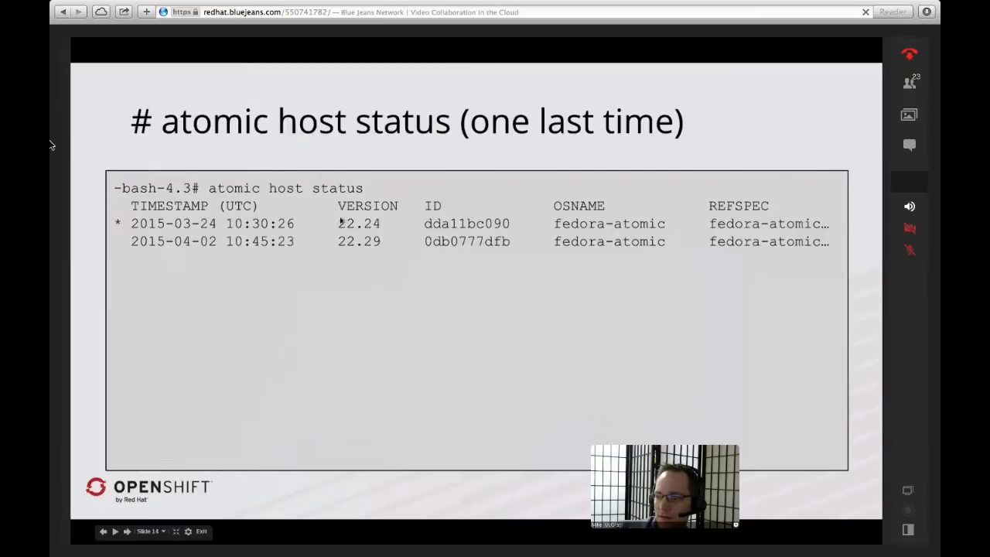
{"action": "mouse_move", "coordinate": [331, 253]}
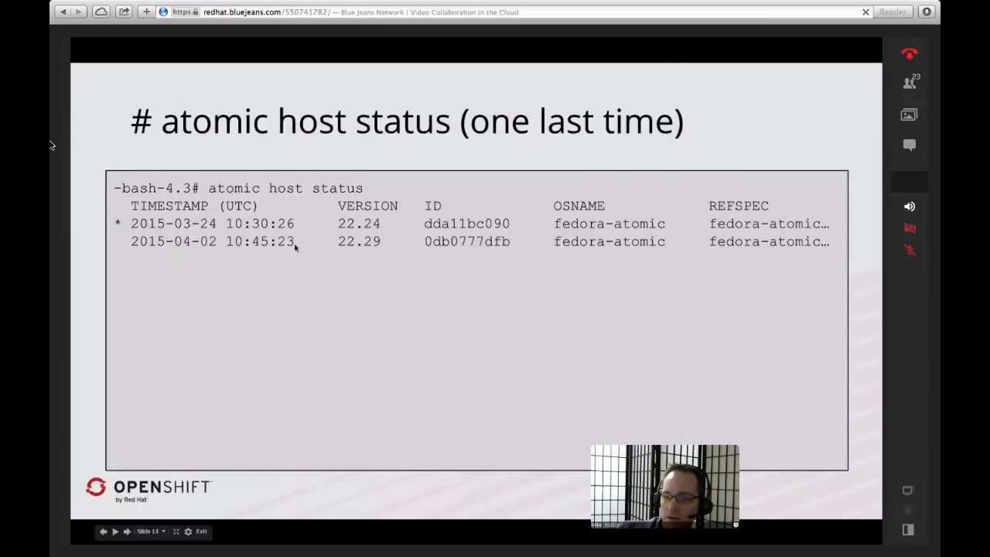
{"action": "mouse_move", "coordinate": [322, 218]}
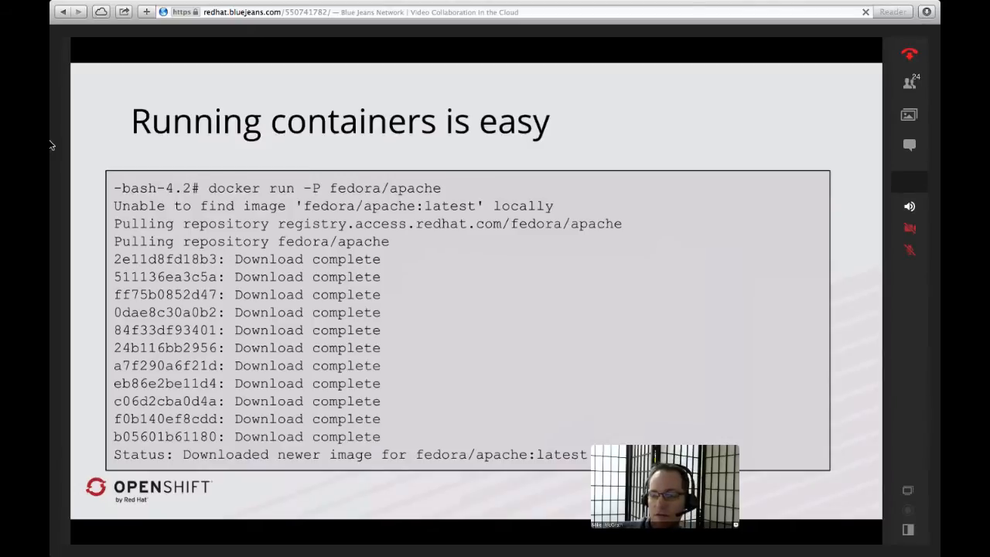
{"action": "mouse_move", "coordinate": [418, 414]}
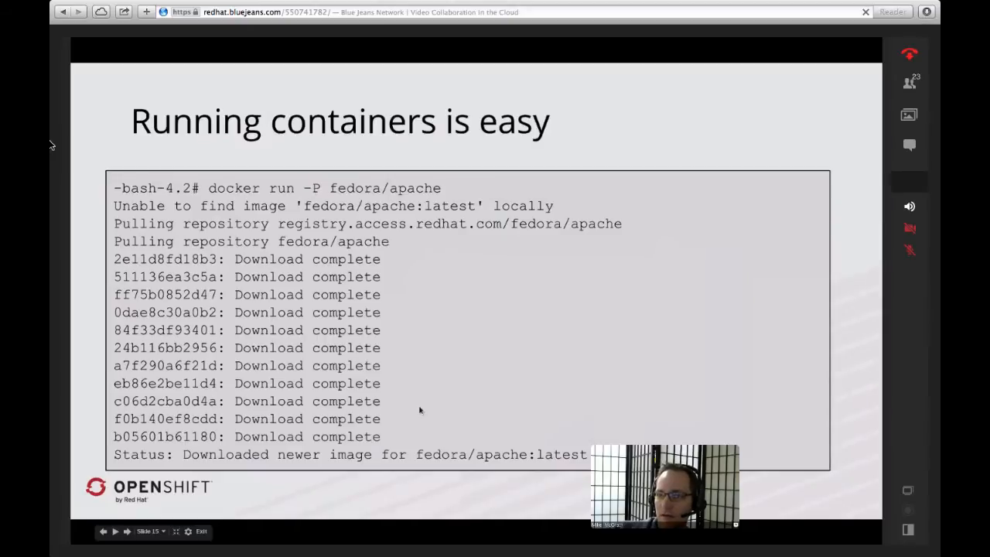
{"action": "mouse_move", "coordinate": [414, 377]}
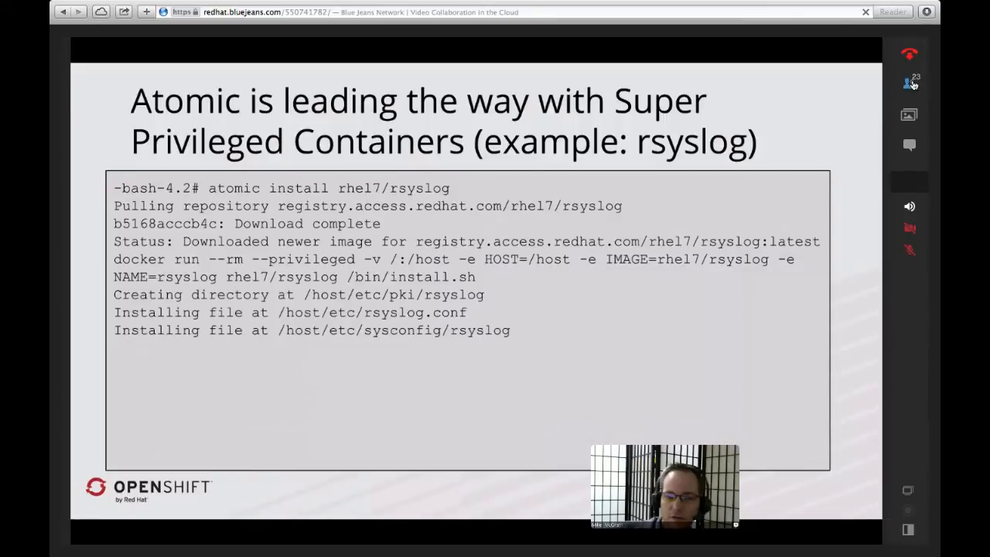
Step: Collapse the participants and chat sidebar to enlarge the shared rsyslog slide
{"action": "left_click", "coordinate": [893, 84]}
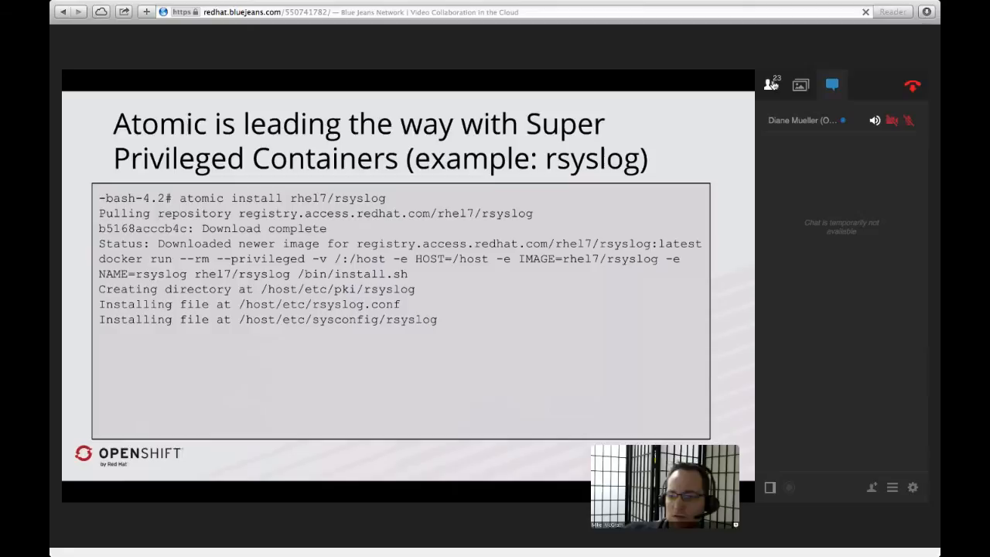
{"action": "left_click", "coordinate": [770, 85]}
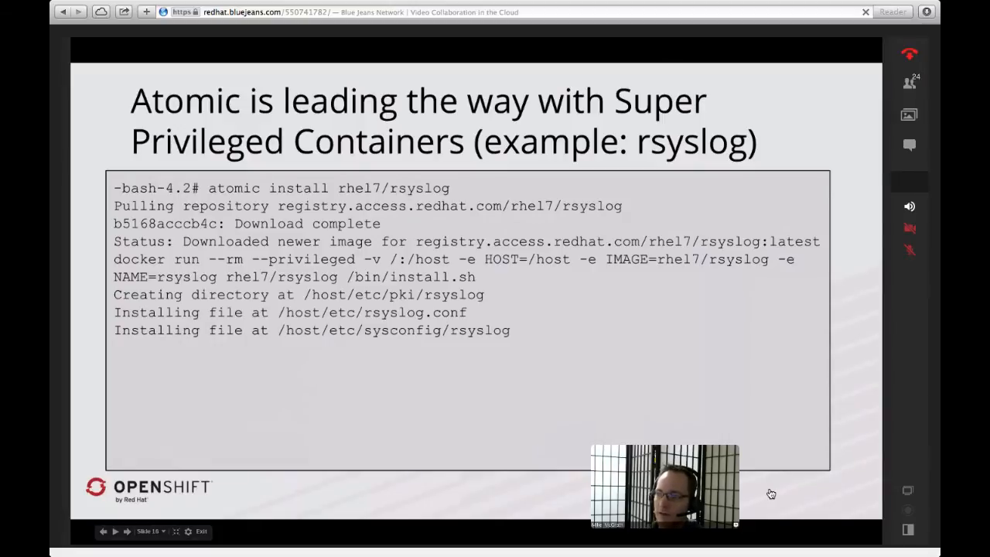
{"action": "left_click", "coordinate": [122, 532]}
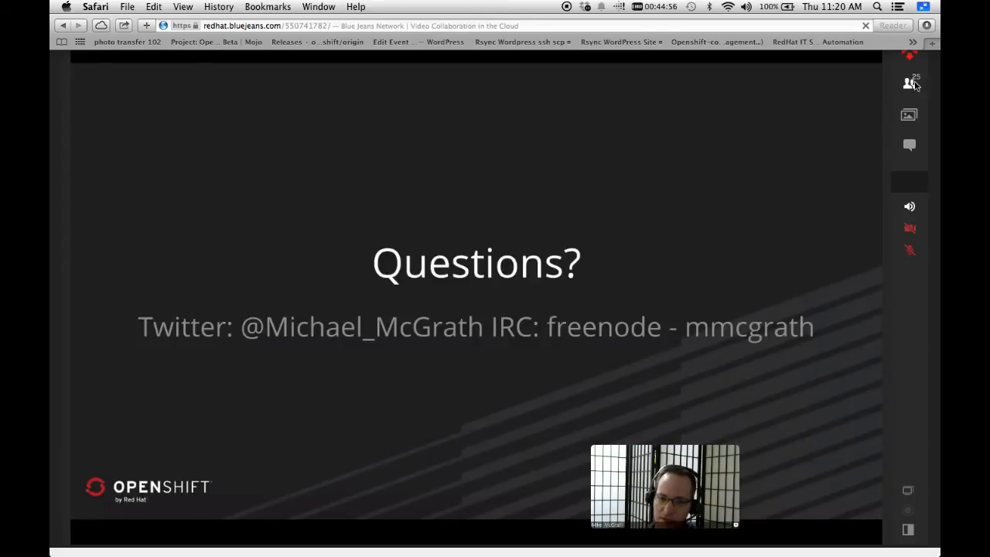
Step: Show the Participants list in the right sidebar and scroll through the attendees
{"action": "left_click", "coordinate": [909, 81]}
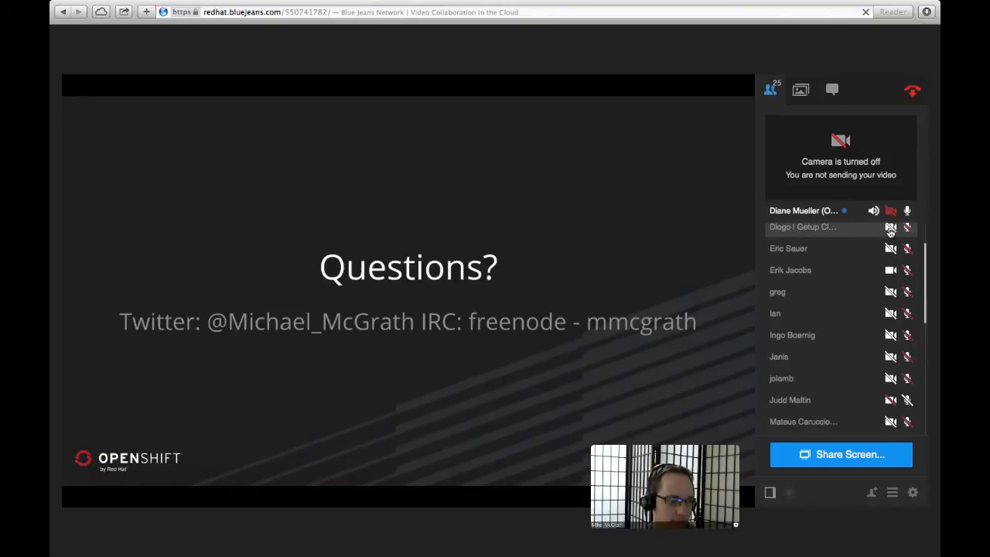
{"action": "mouse_move", "coordinate": [897, 241]}
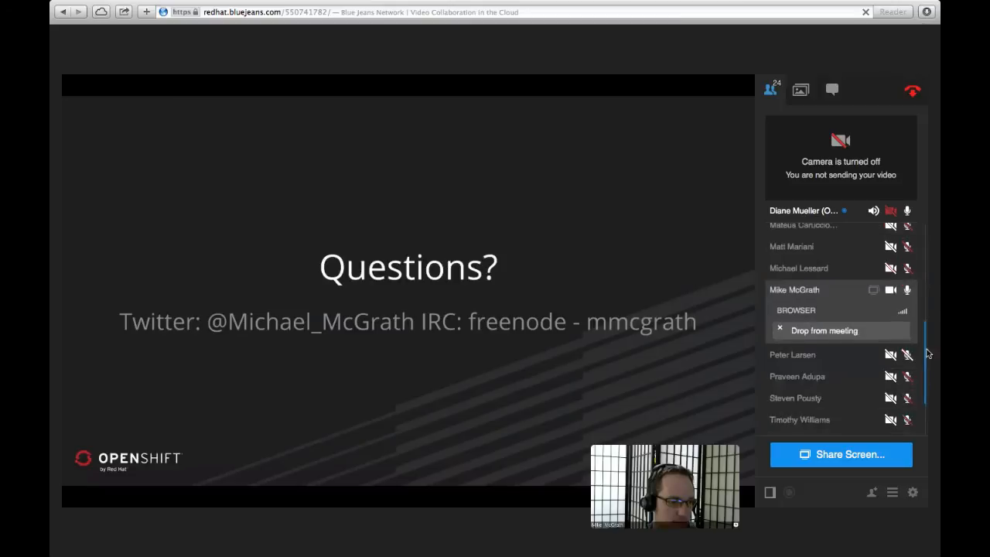
{"action": "scroll", "scroll_direction": "down", "scroll_amount": 3}
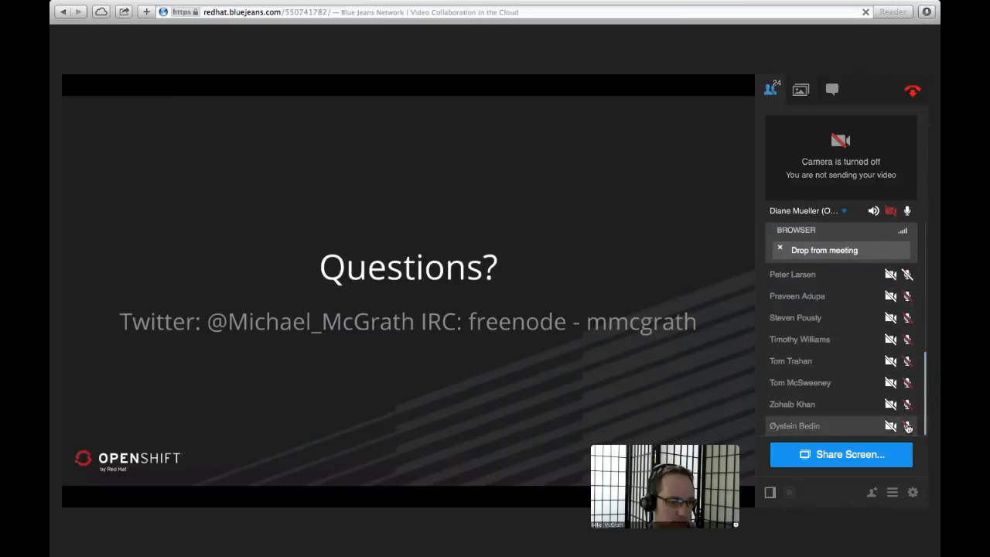
{"action": "mouse_move", "coordinate": [887, 427]}
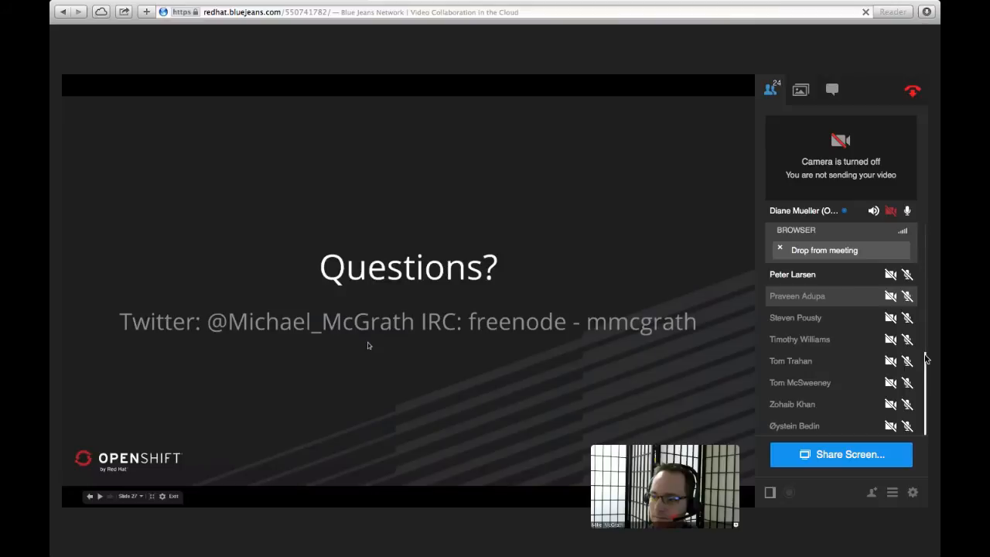
{"action": "scroll", "scroll_direction": "down", "scroll_amount": 3}
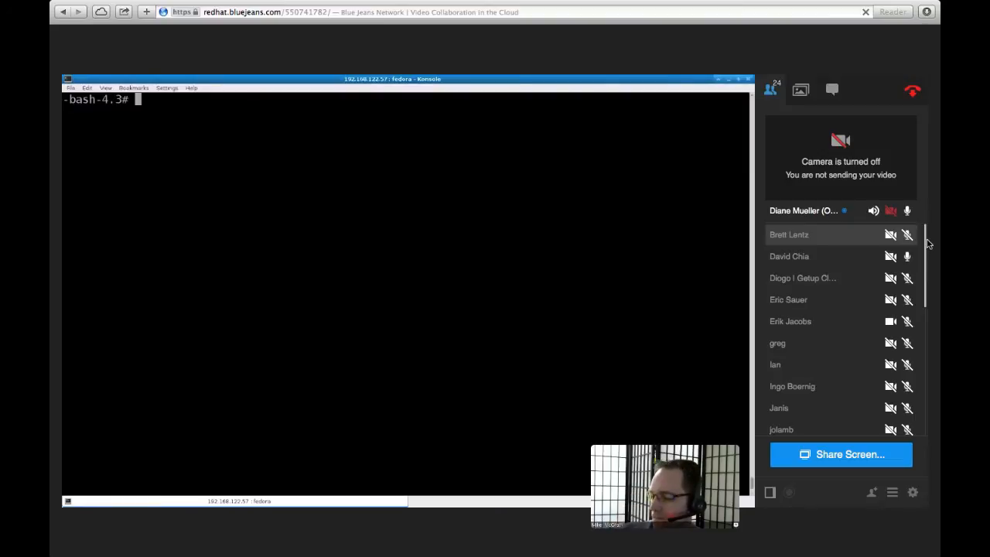
{"action": "scroll", "scroll_direction": "down", "scroll_amount": 3}
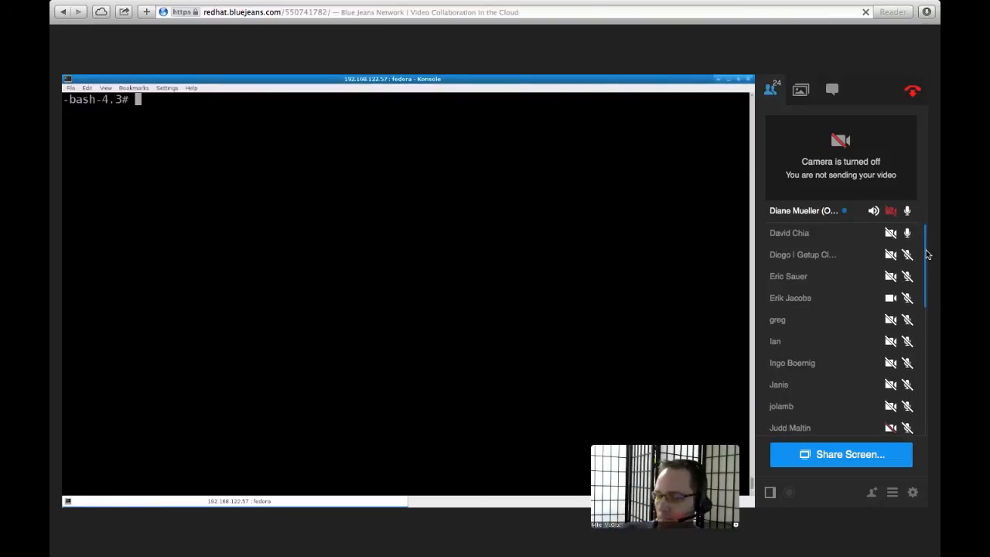
{"action": "scroll", "scroll_direction": "down", "scroll_amount": 3}
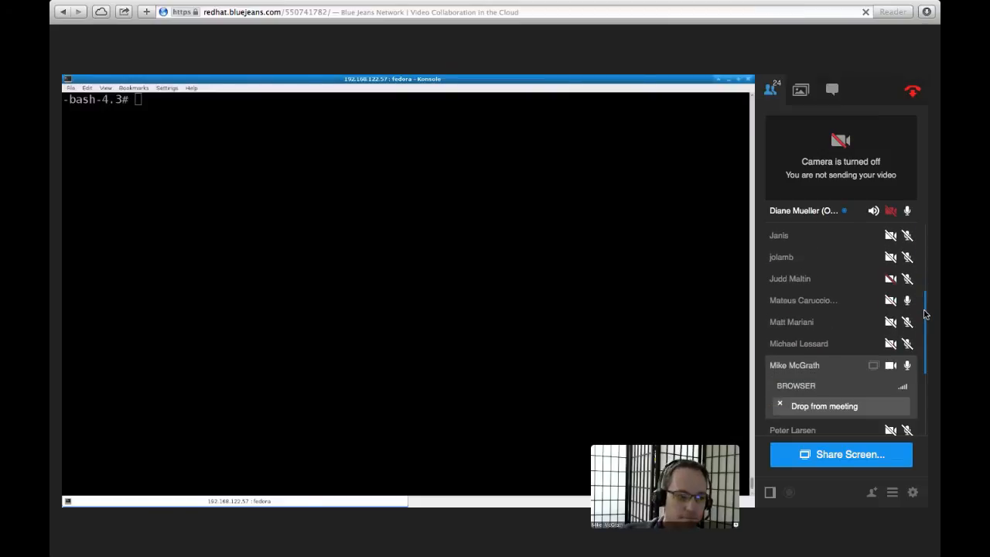
{"action": "scroll", "scroll_direction": "down", "scroll_amount": 3}
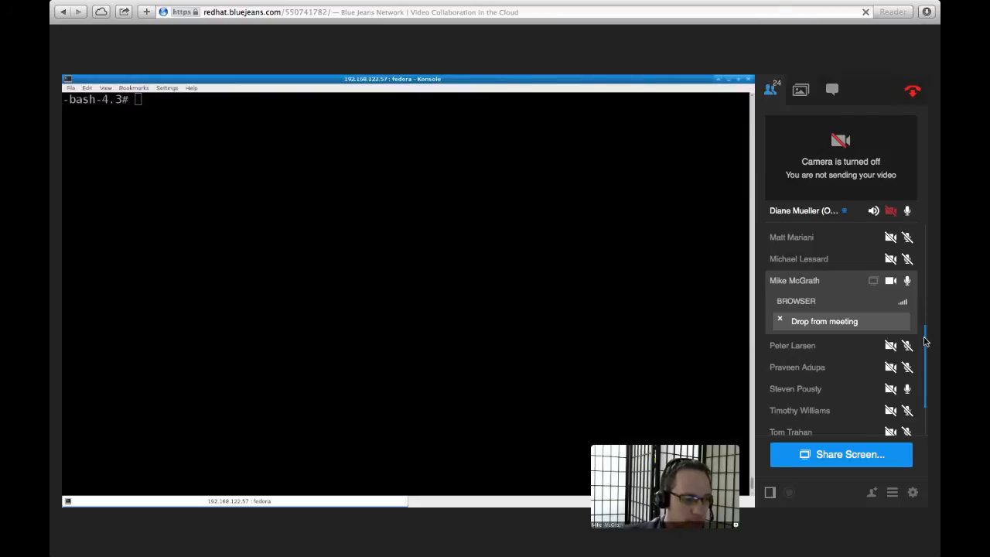
{"action": "scroll", "scroll_direction": "down", "scroll_amount": 3}
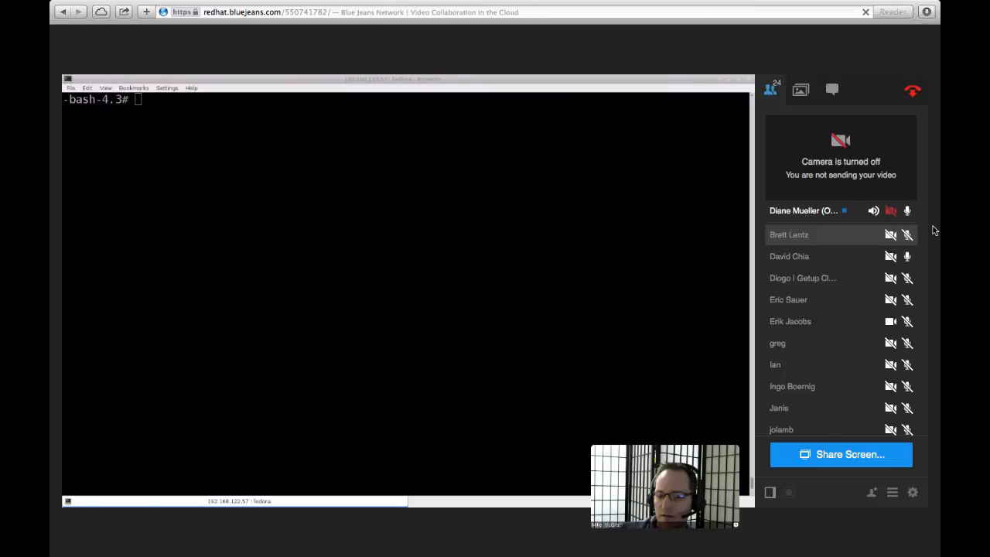
{"action": "mouse_move", "coordinate": [818, 365]}
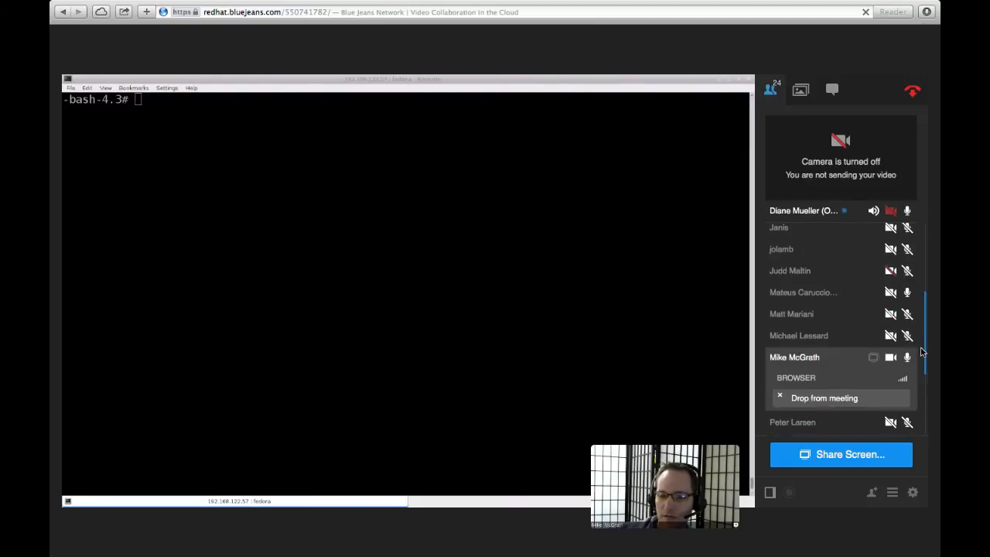
{"action": "scroll", "scroll_direction": "down", "scroll_amount": 3}
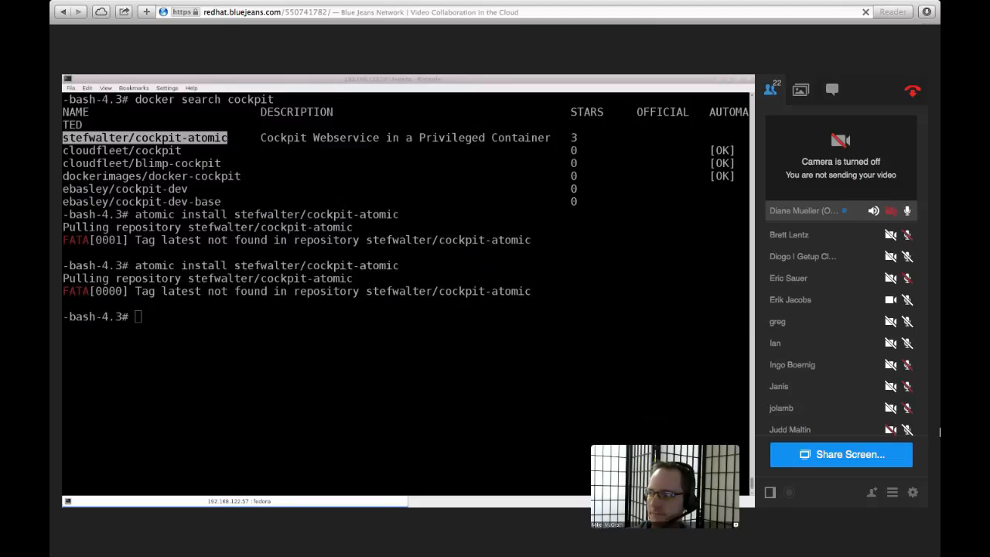
Step: Cycle past 'docker search cockpit' and 'ip addr' at the prompt, then start typing 'systemctl'
{"action": "type", "text": "docker search cockpit"}
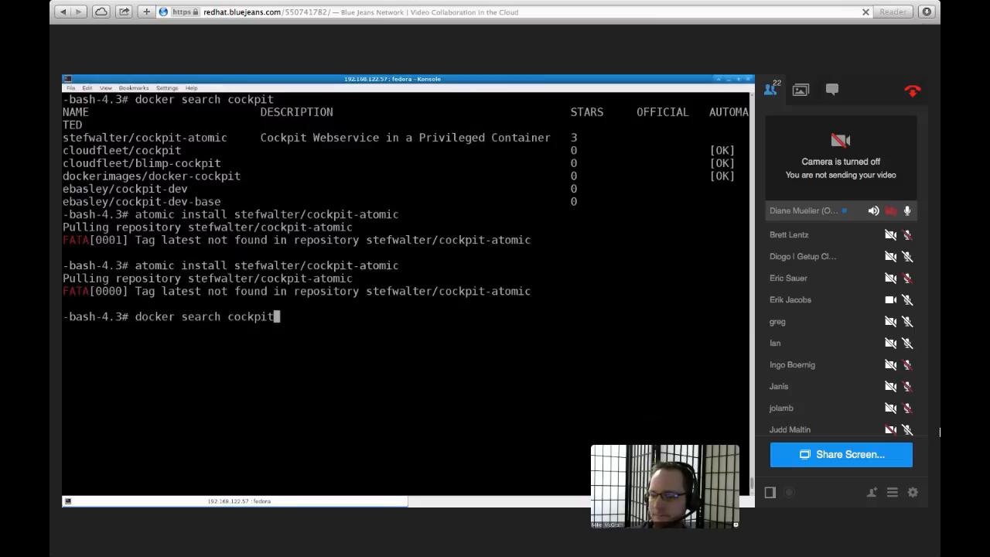
{"action": "type", "text": "ip addr"}
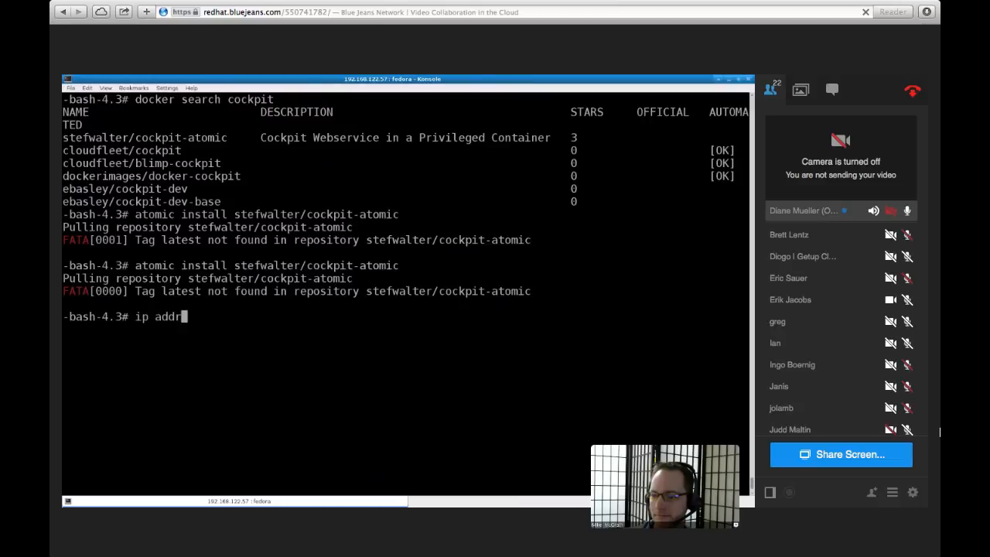
{"action": "type", "text": "systemctl"}
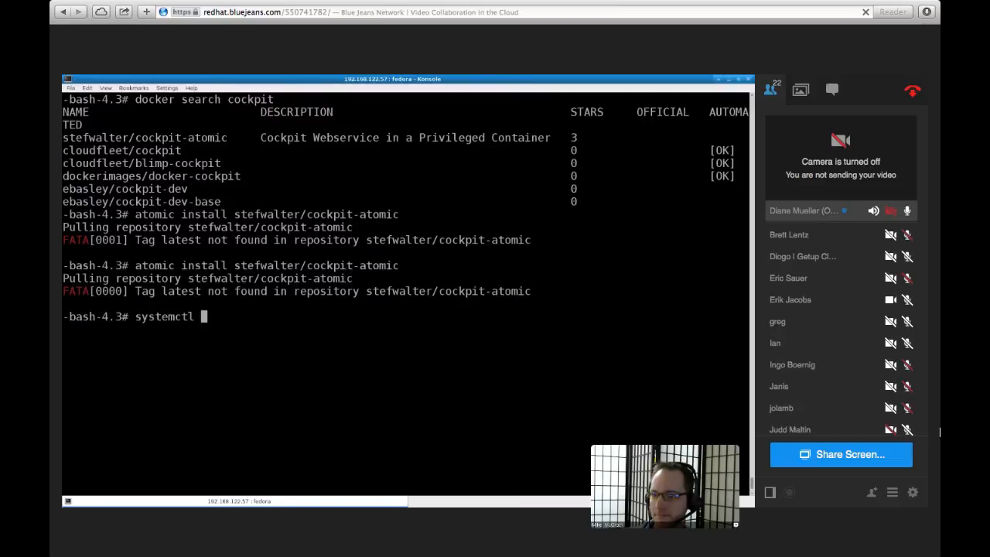